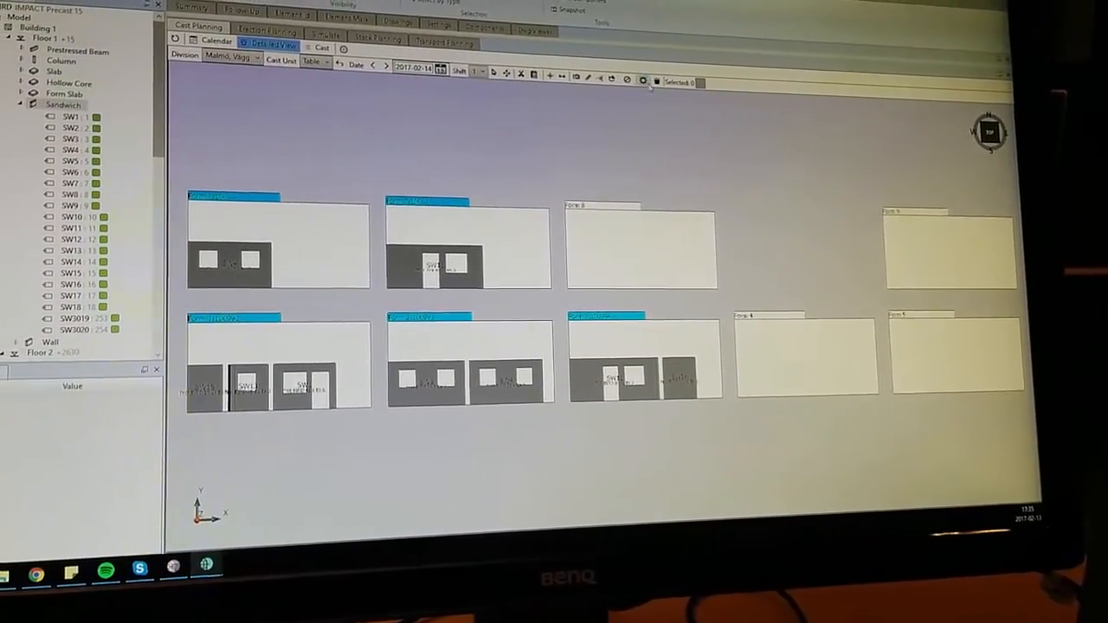
- In Cast Settings, set Element Colors to Project
{"action": "left_click", "coordinate": [643, 81]}
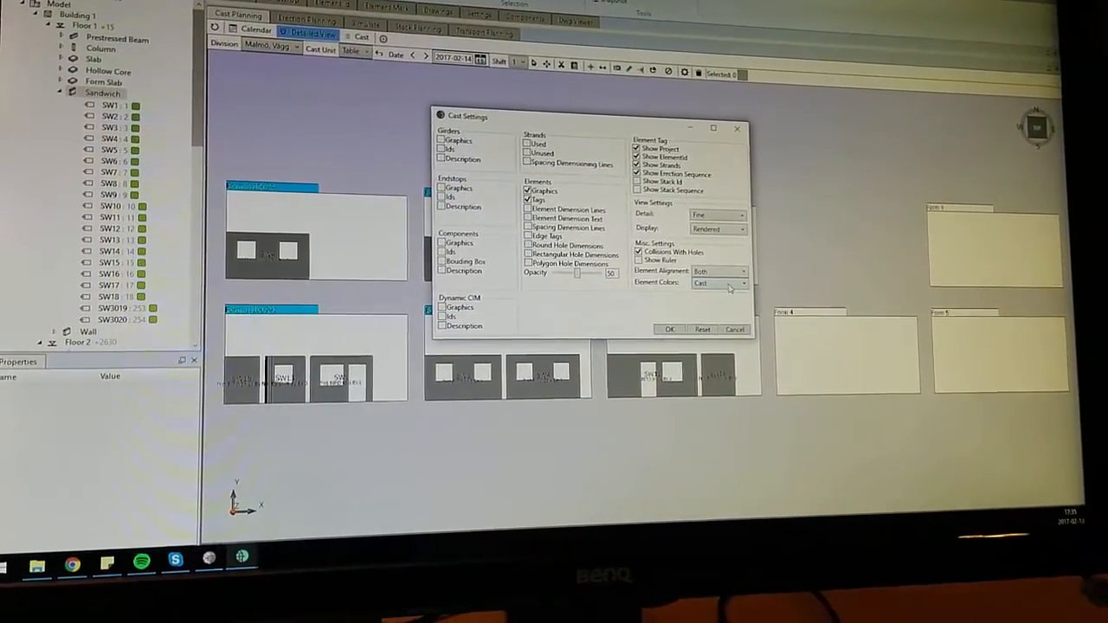
{"action": "left_click", "coordinate": [740, 284]}
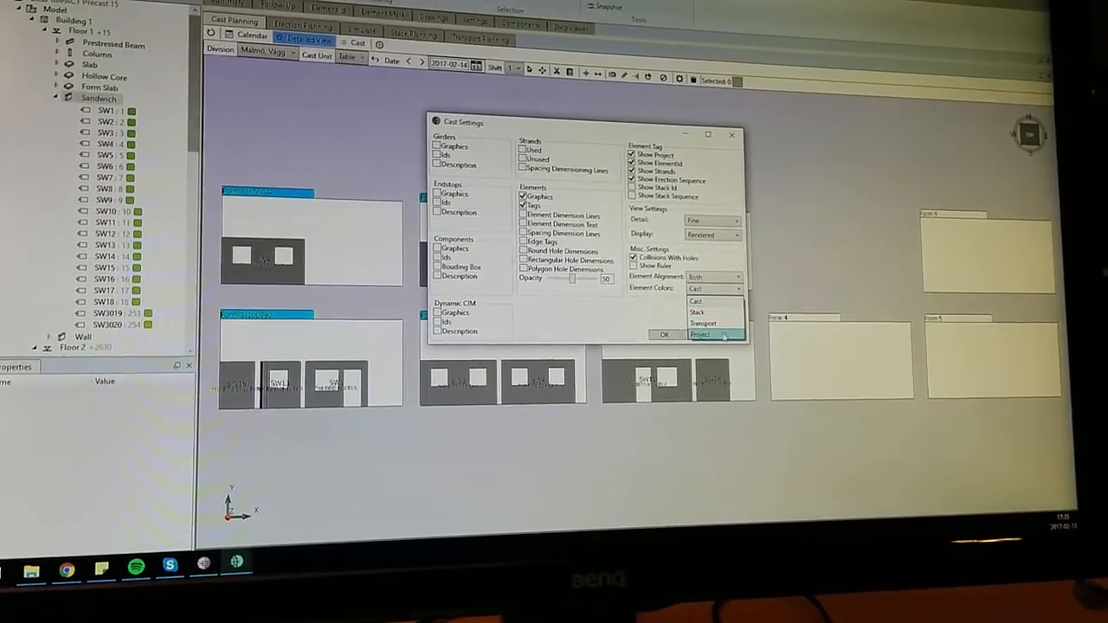
{"action": "left_click", "coordinate": [701, 335]}
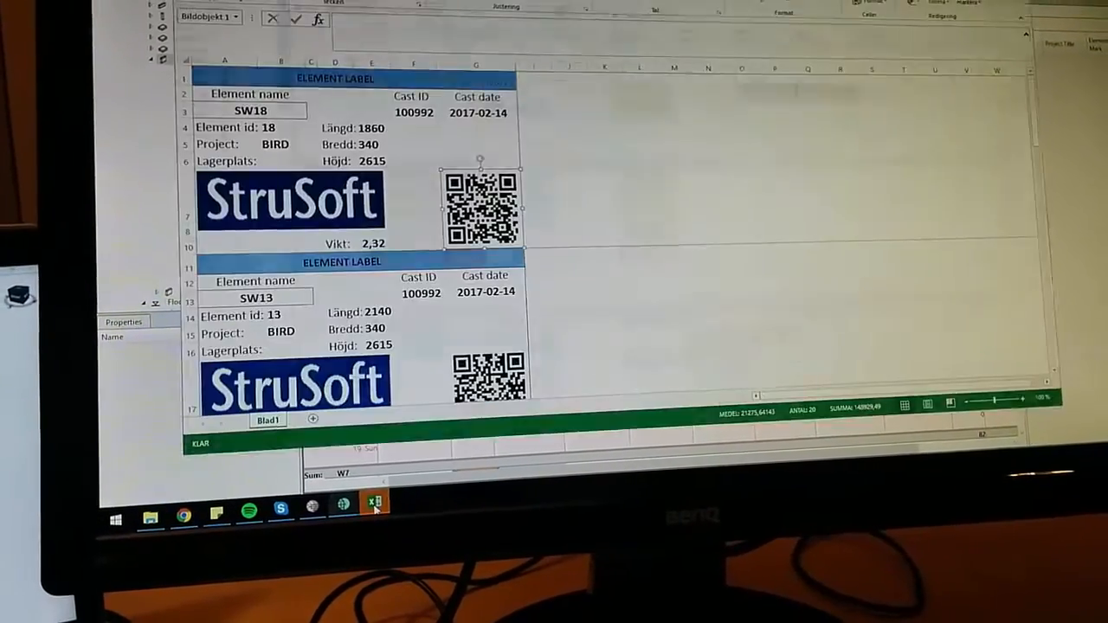
- Scroll through the element labels workbook in Excel
{"action": "scroll", "scroll_direction": "down", "scroll_amount": 3}
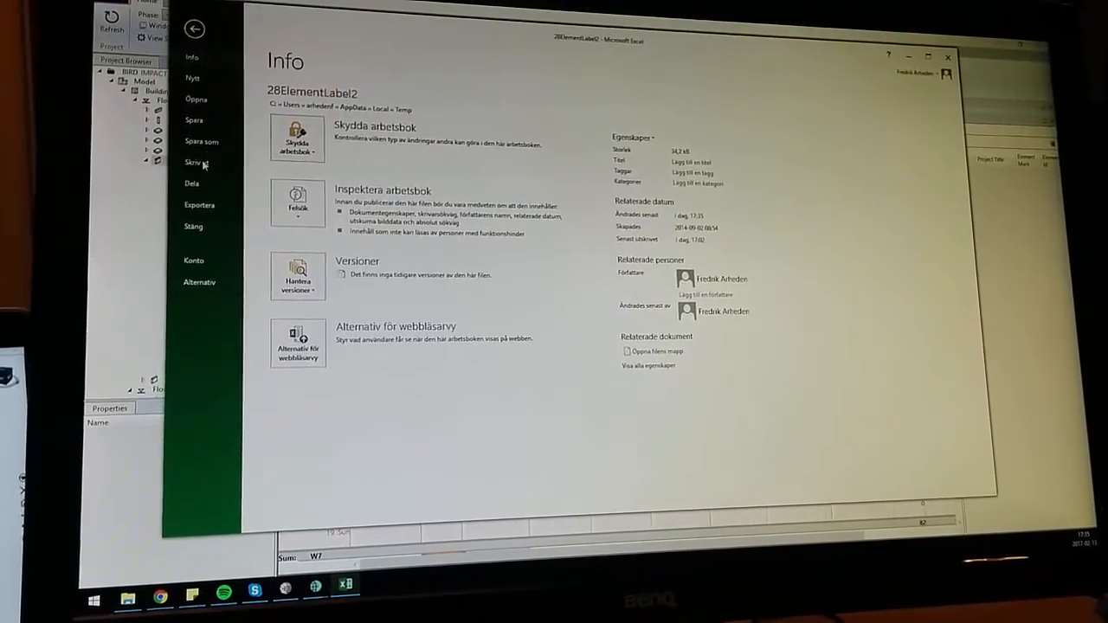
- Go to Skriv ut and select the CAB EOS1/300 label printer
{"action": "left_click", "coordinate": [192, 163]}
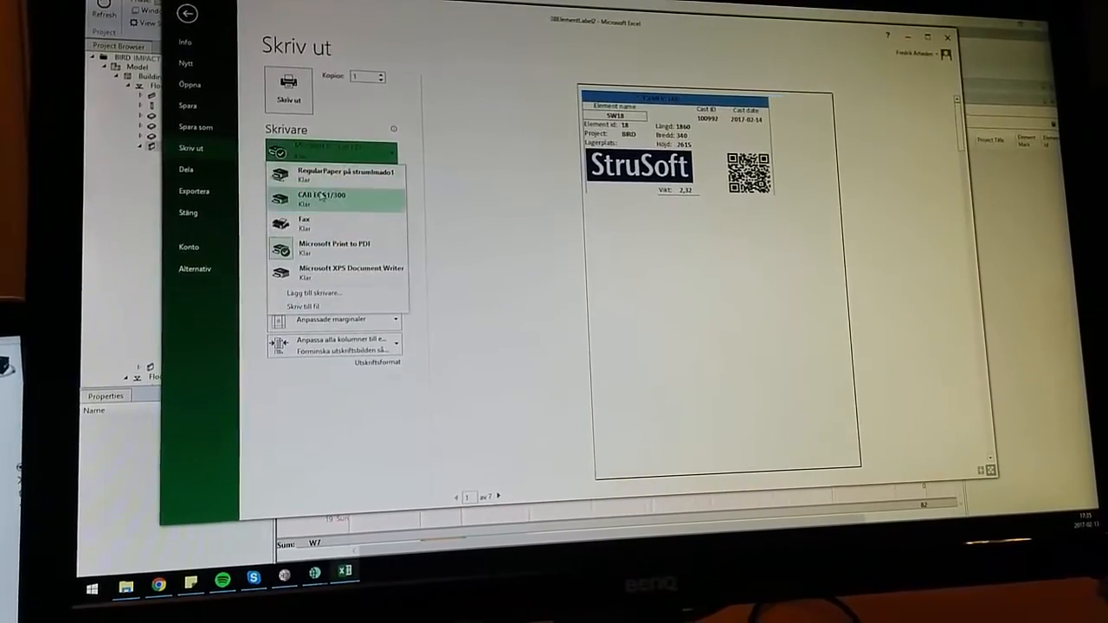
{"action": "left_click", "coordinate": [325, 199]}
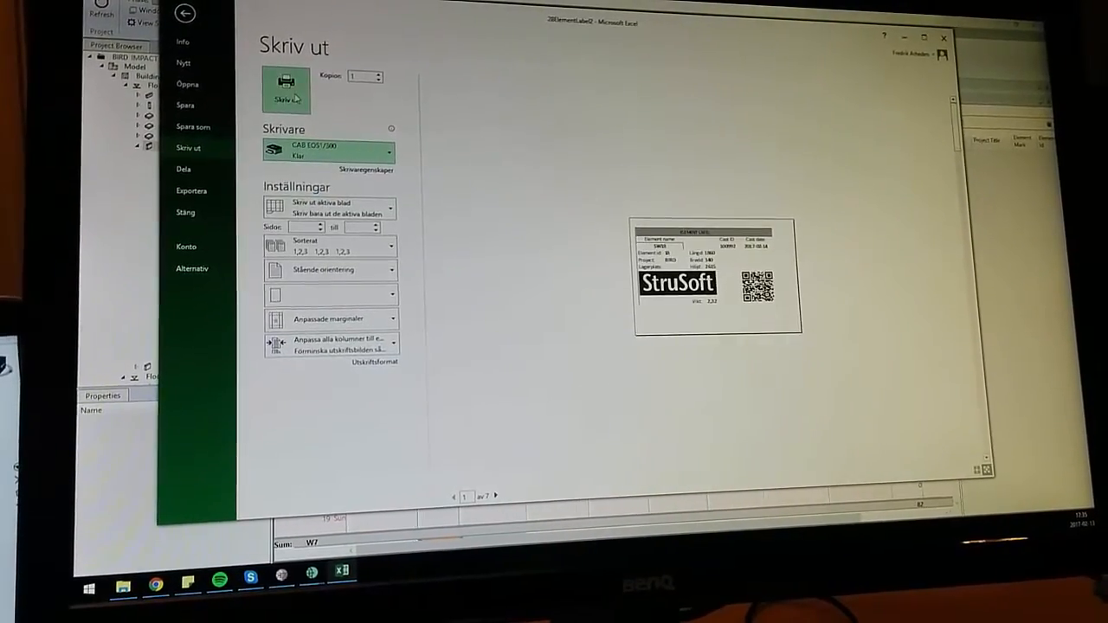